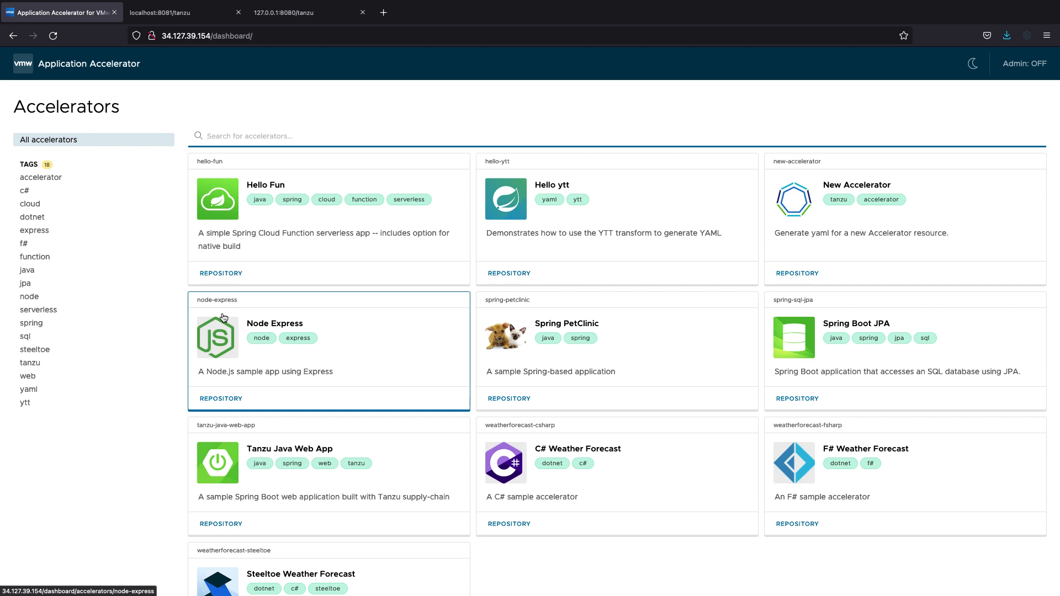
pyautogui.moveTo(201, 387)
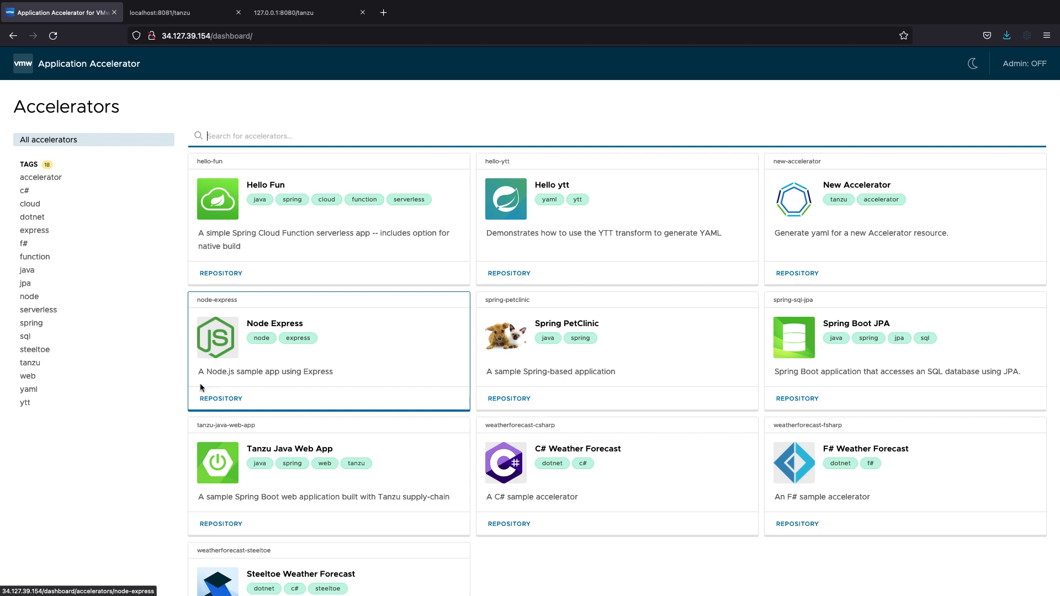
pyautogui.moveTo(169, 399)
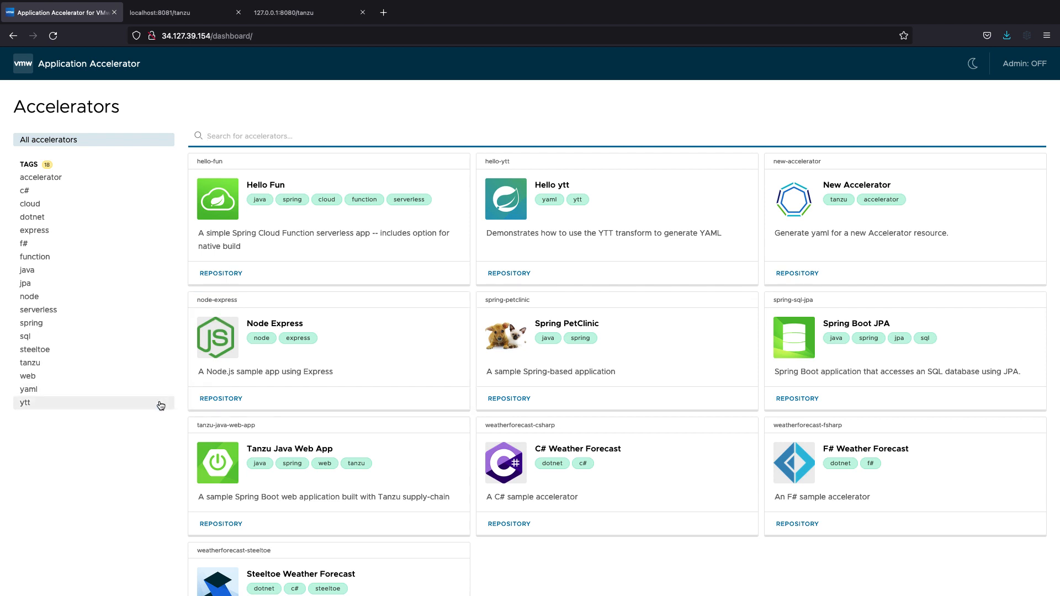
pyautogui.moveTo(394, 458)
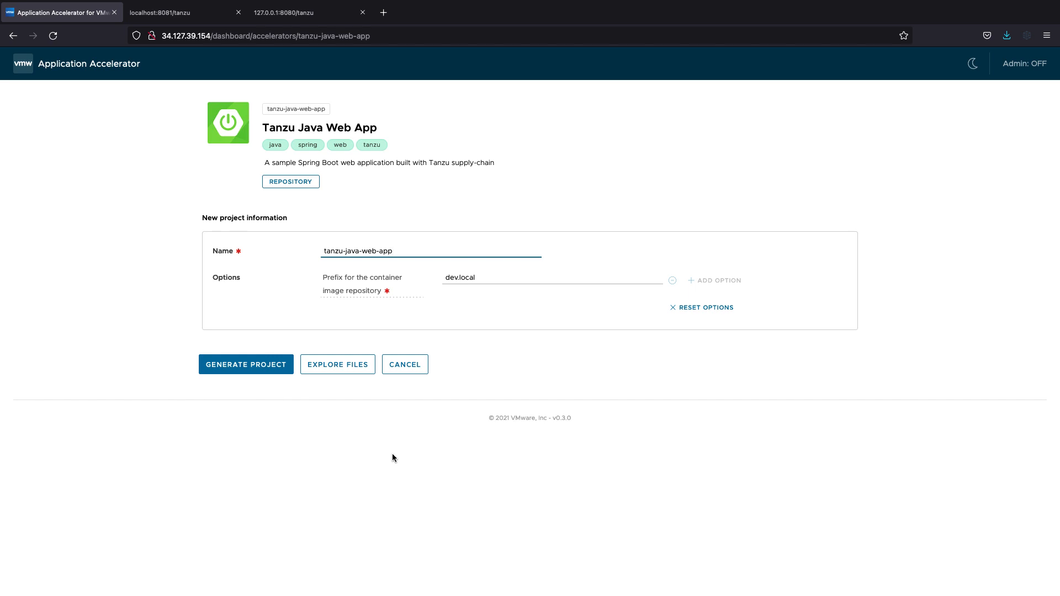
pyautogui.moveTo(406, 453)
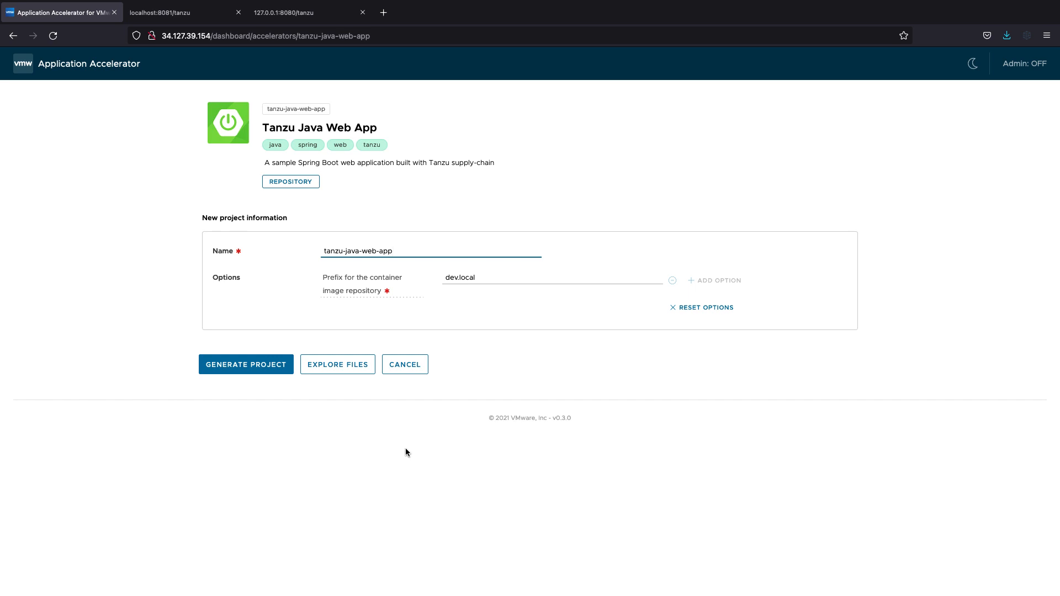
# - Replace the image repository prefix with the gcr.io/taaron-1 registry path
pyautogui.doubleClick(460, 277)
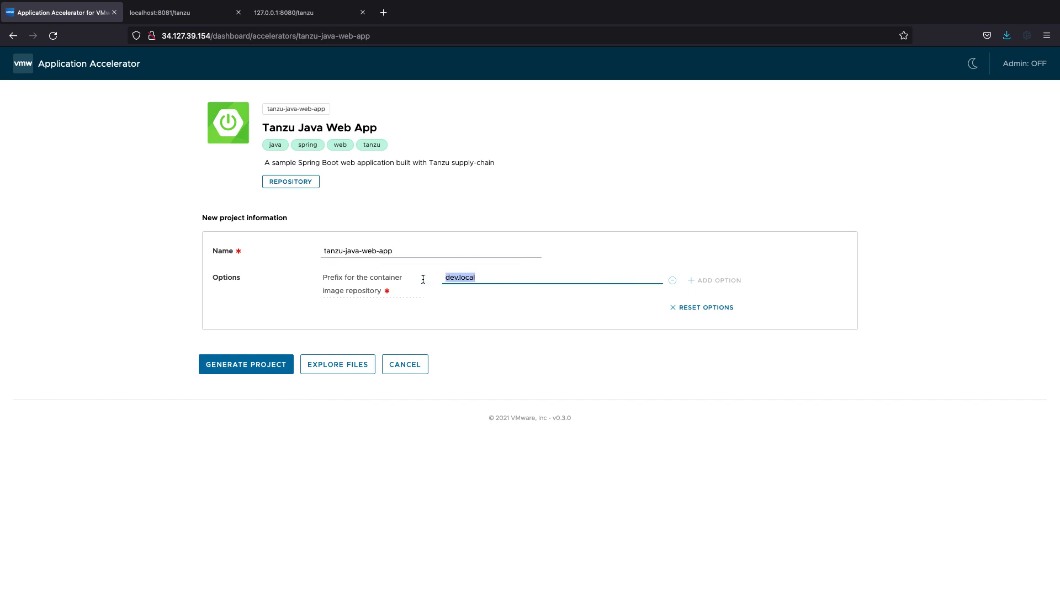
pyautogui.write('gcr.io/')
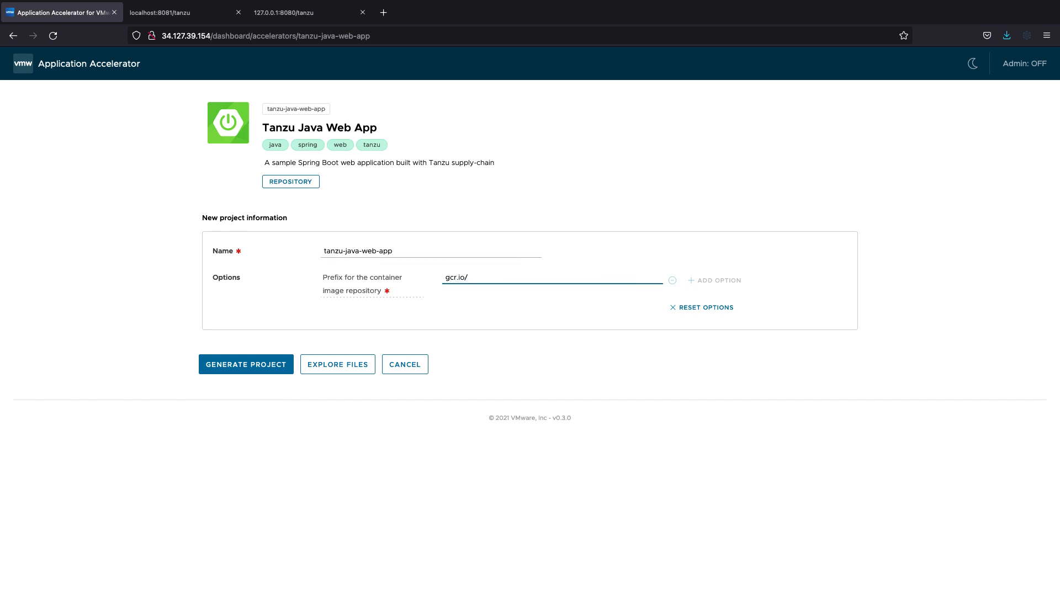
pyautogui.write('taaron-1')
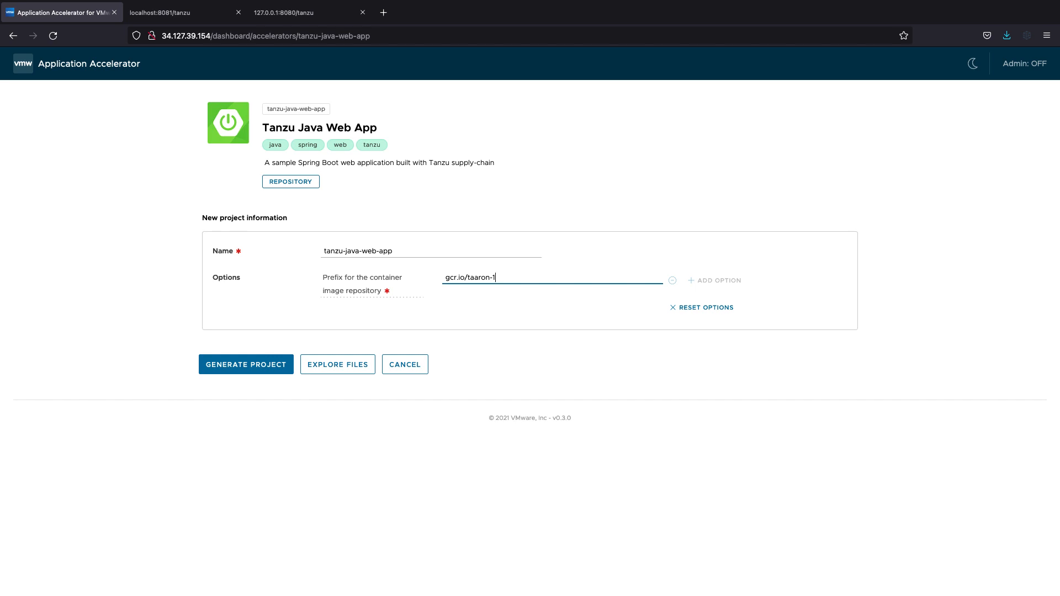
pyautogui.moveTo(357, 364)
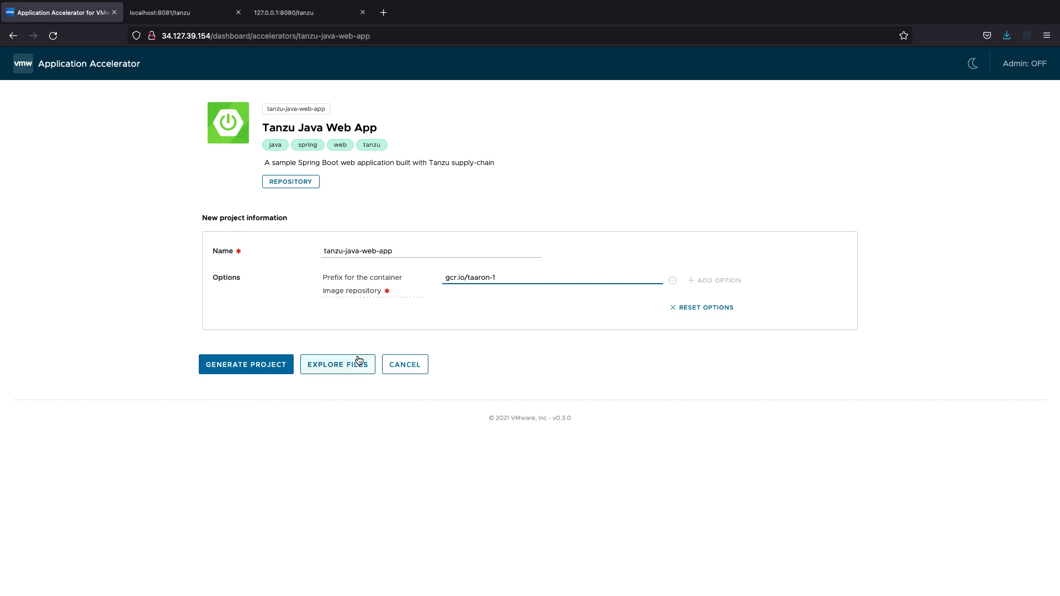
pyautogui.click(338, 365)
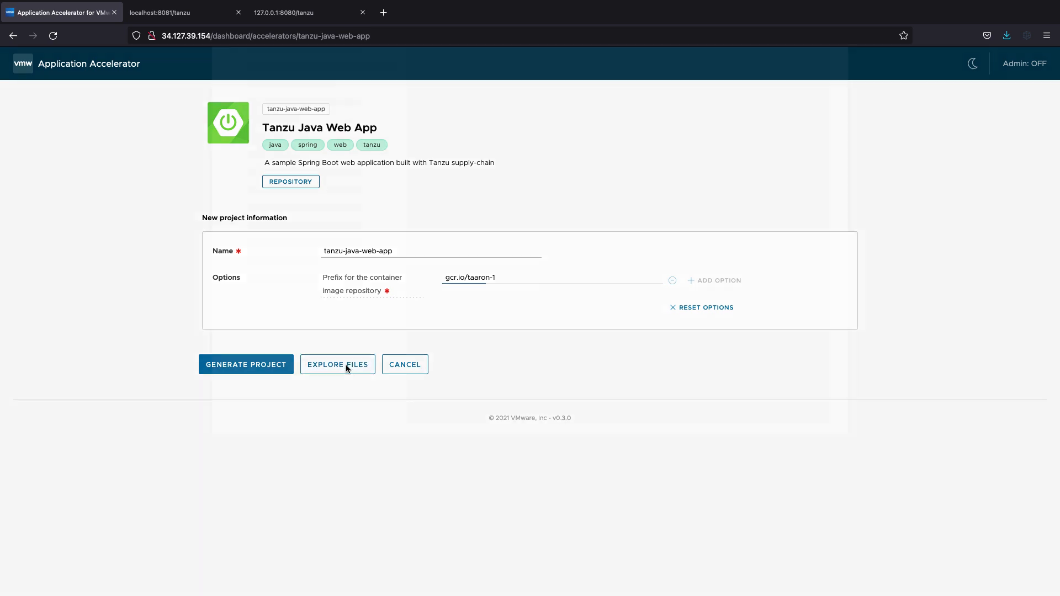
pyautogui.click(338, 365)
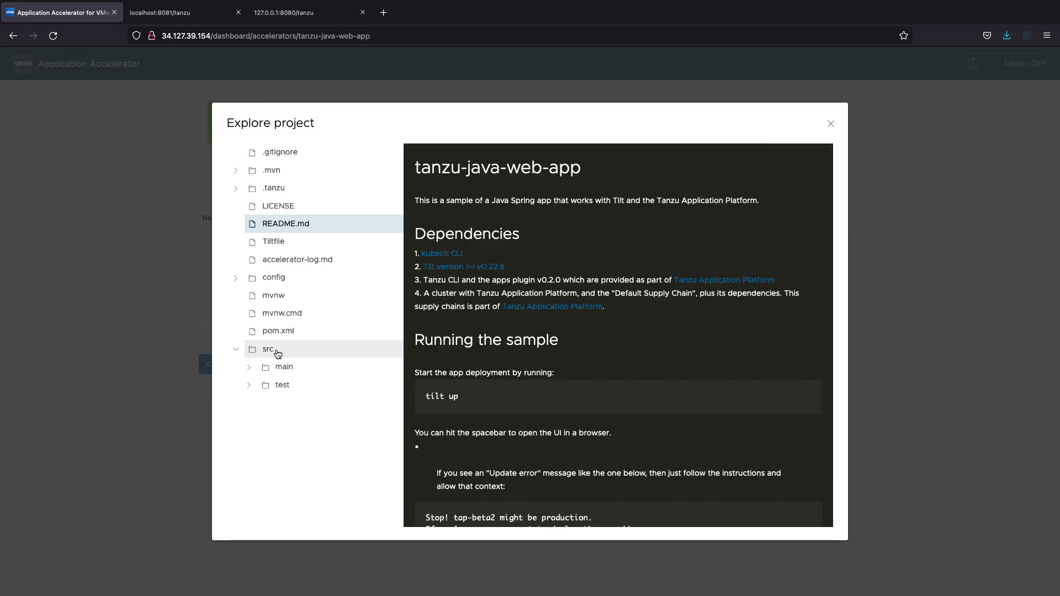
pyautogui.moveTo(233, 285)
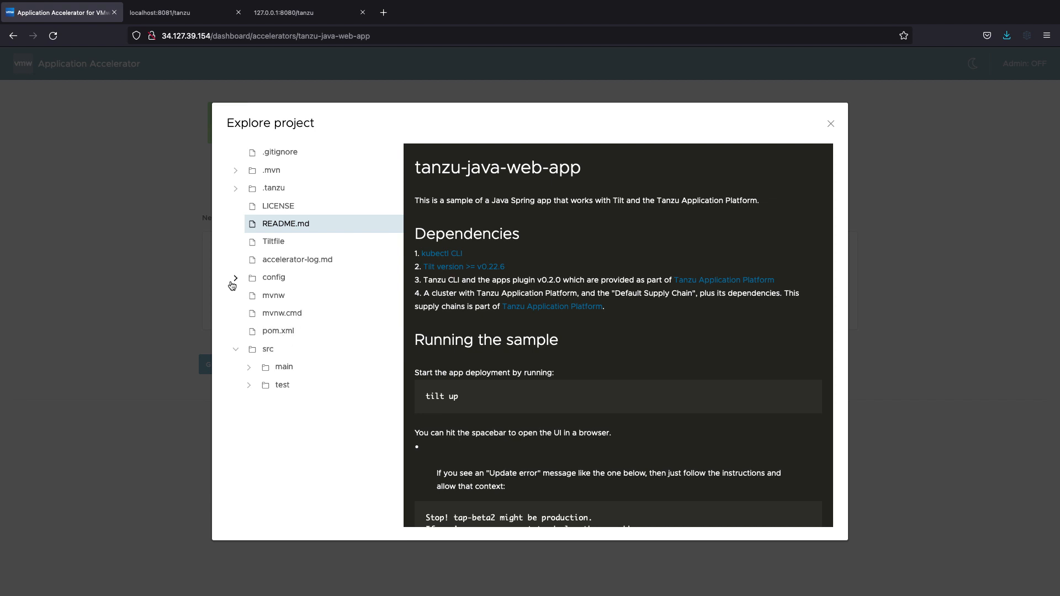
pyautogui.click(236, 277)
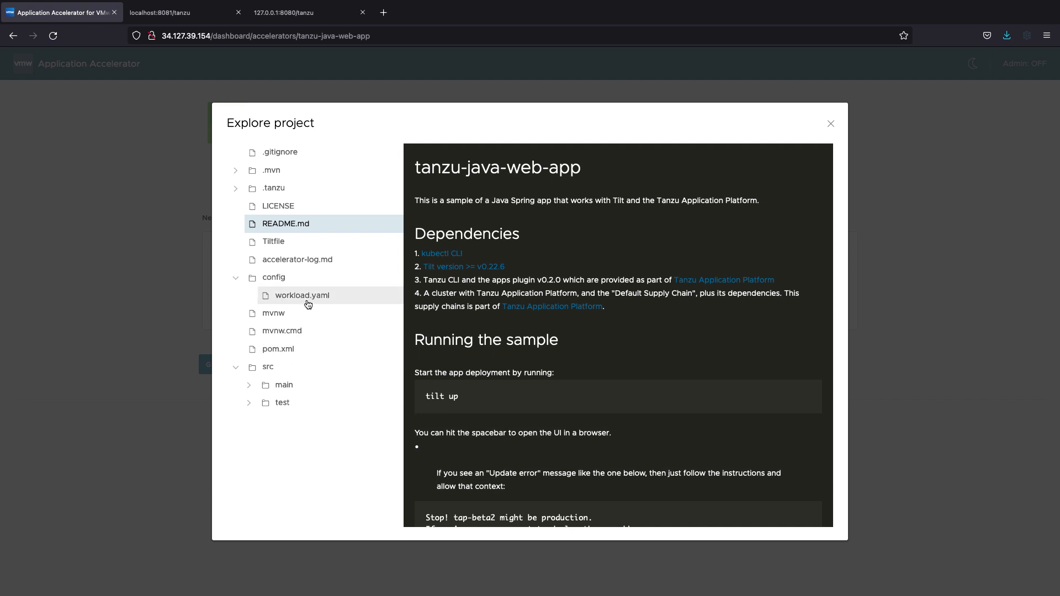
pyautogui.click(302, 296)
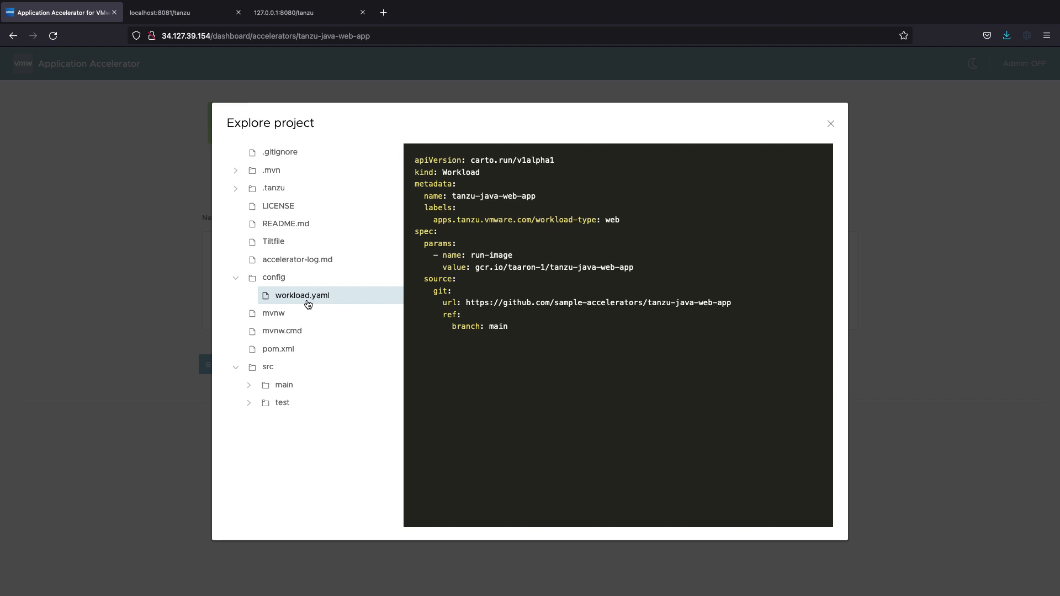
pyautogui.moveTo(475, 271)
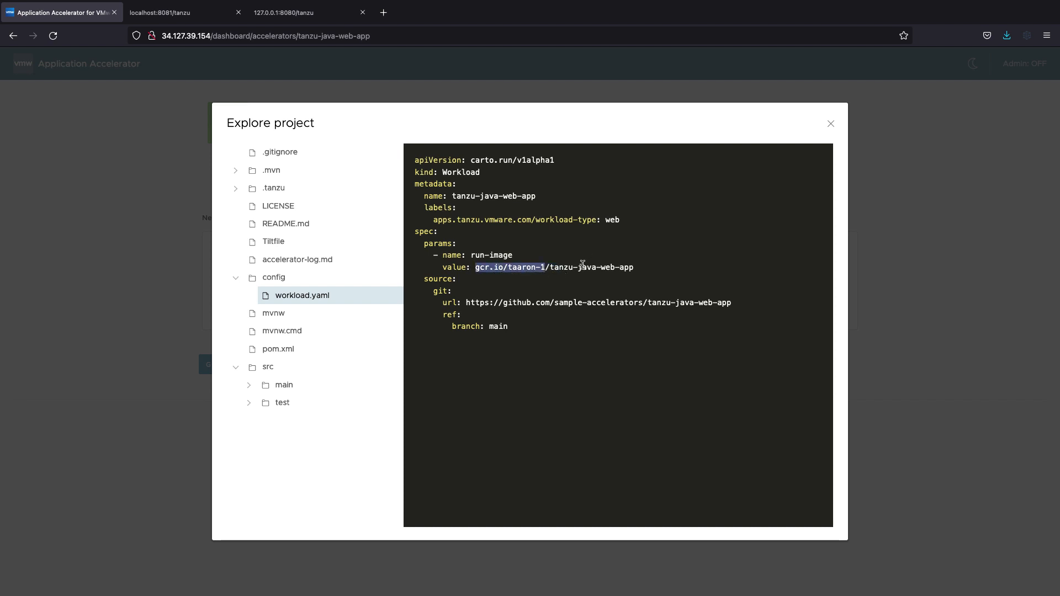
pyautogui.moveTo(830, 124)
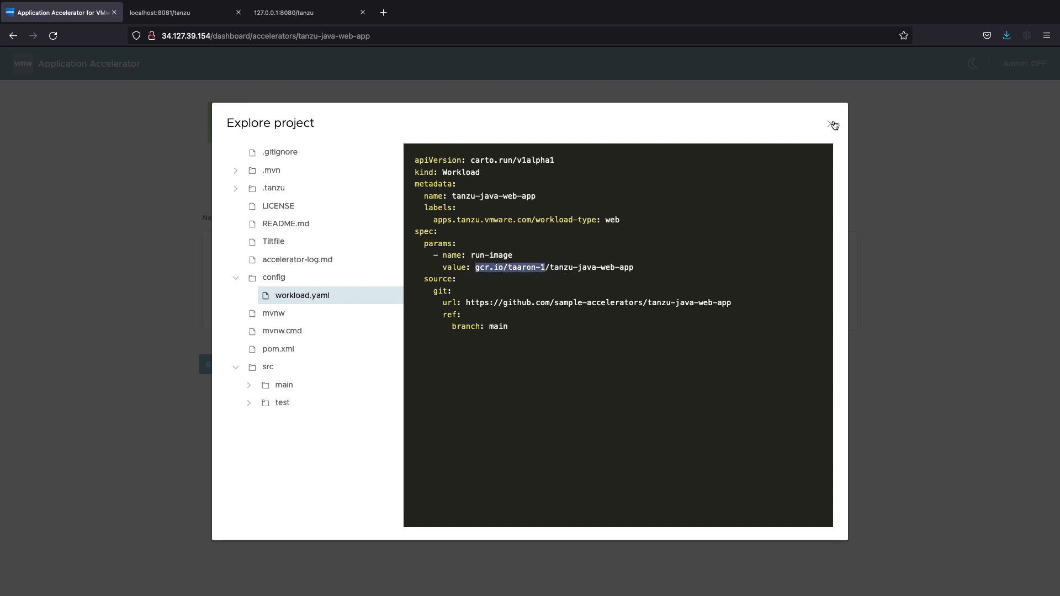
pyautogui.click(832, 125)
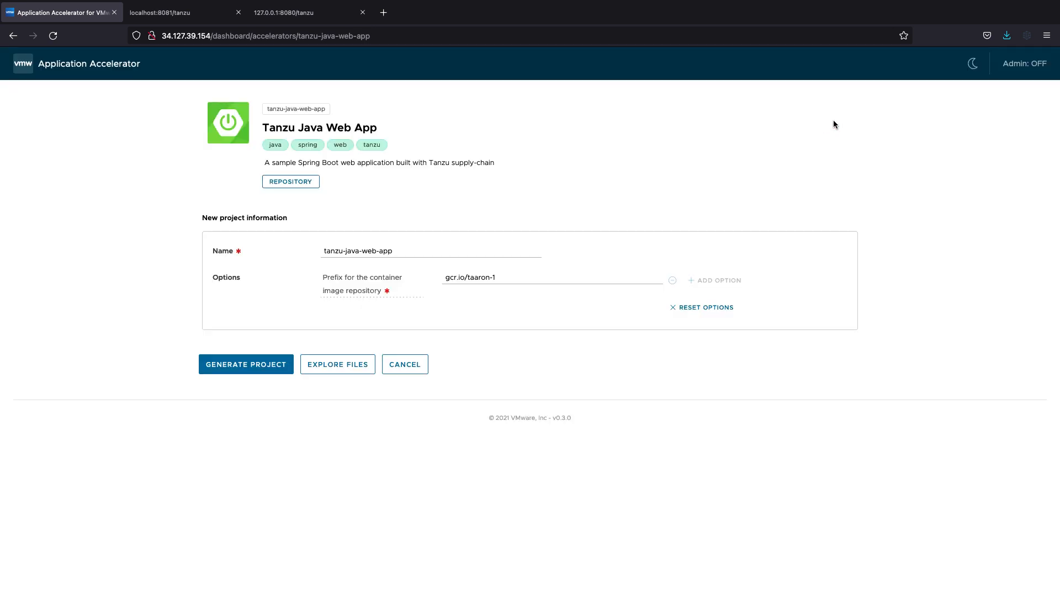
pyautogui.moveTo(233, 369)
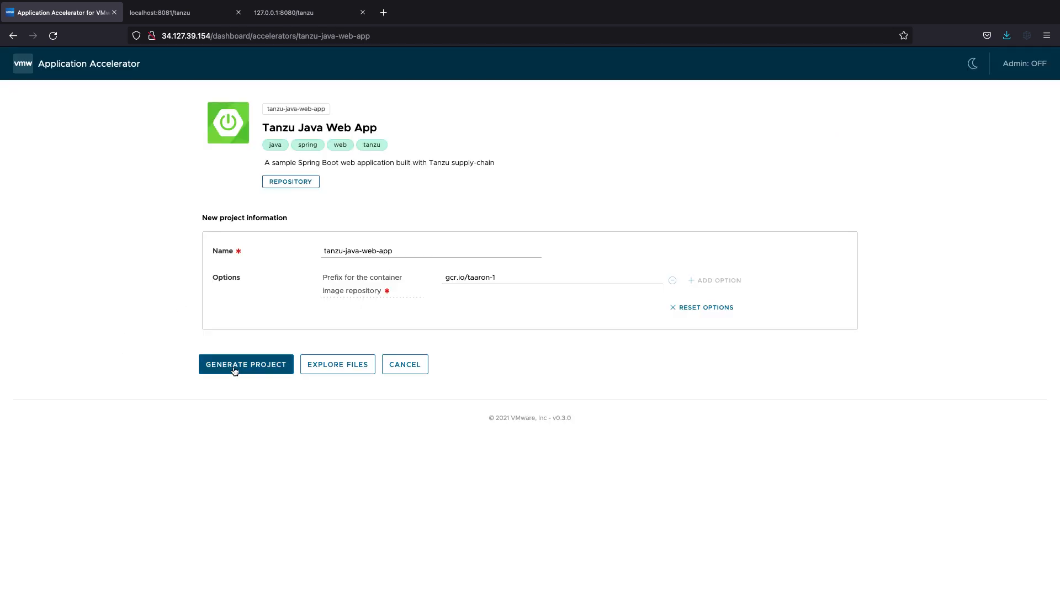
# - Generate the tanzu-java-web-app project and wait for the generated notification
pyautogui.click(245, 365)
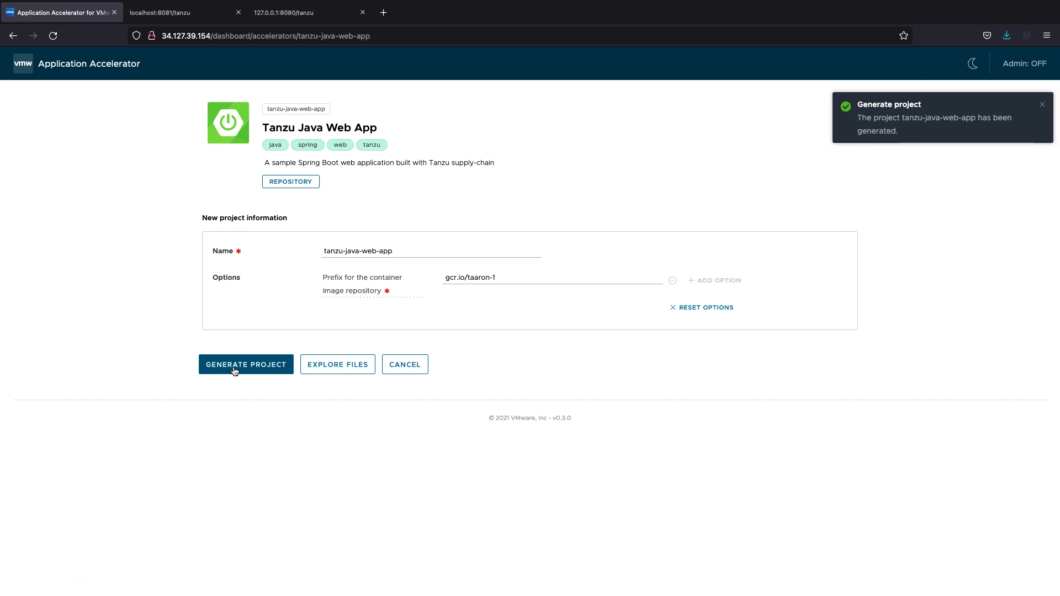
pyautogui.click(1042, 104)
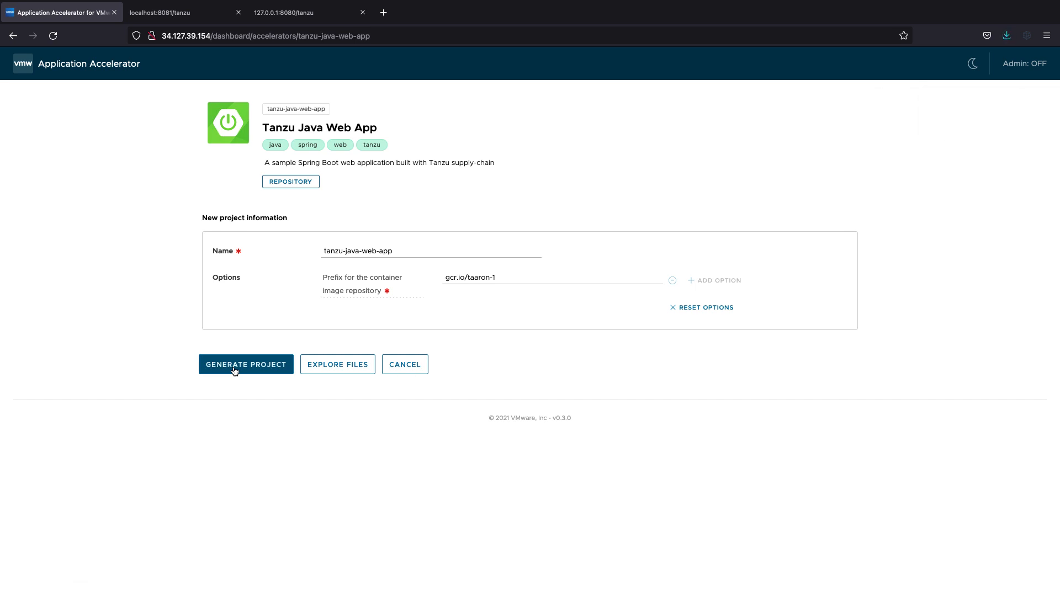
pyautogui.click(247, 365)
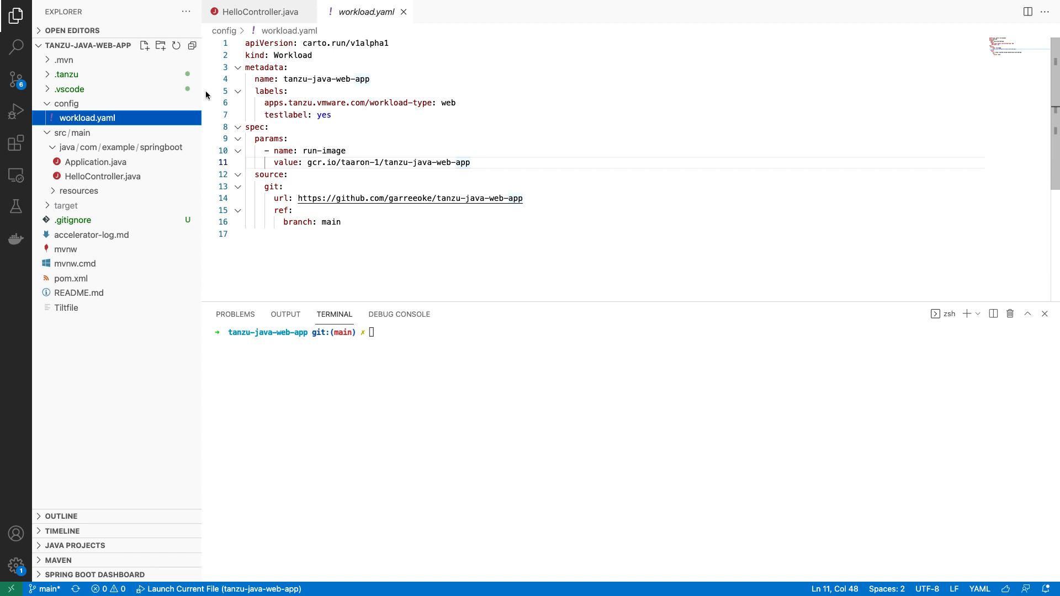
pyautogui.moveTo(245, 116)
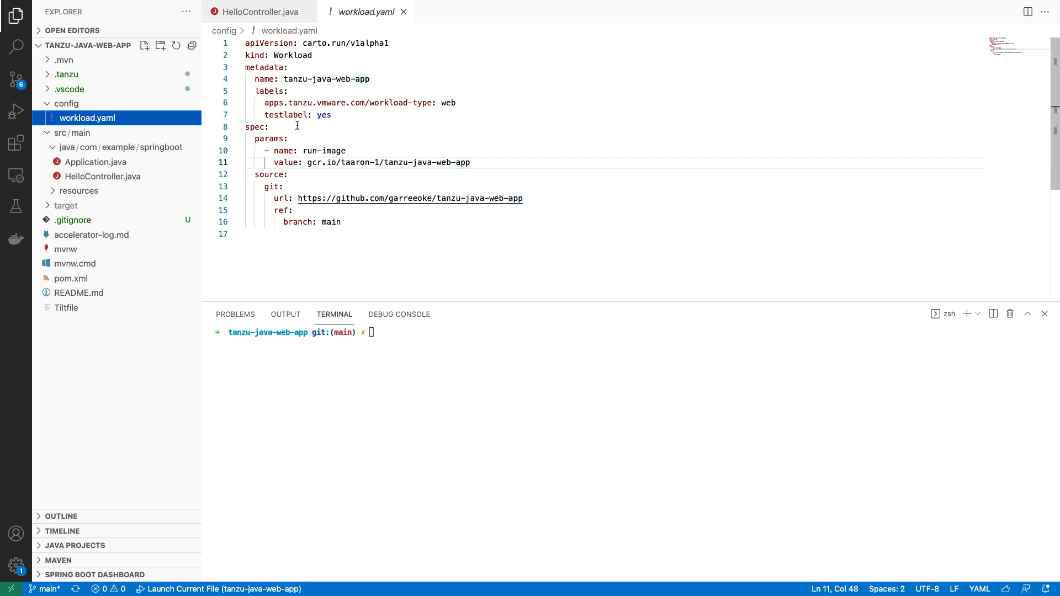
pyautogui.moveTo(301, 168)
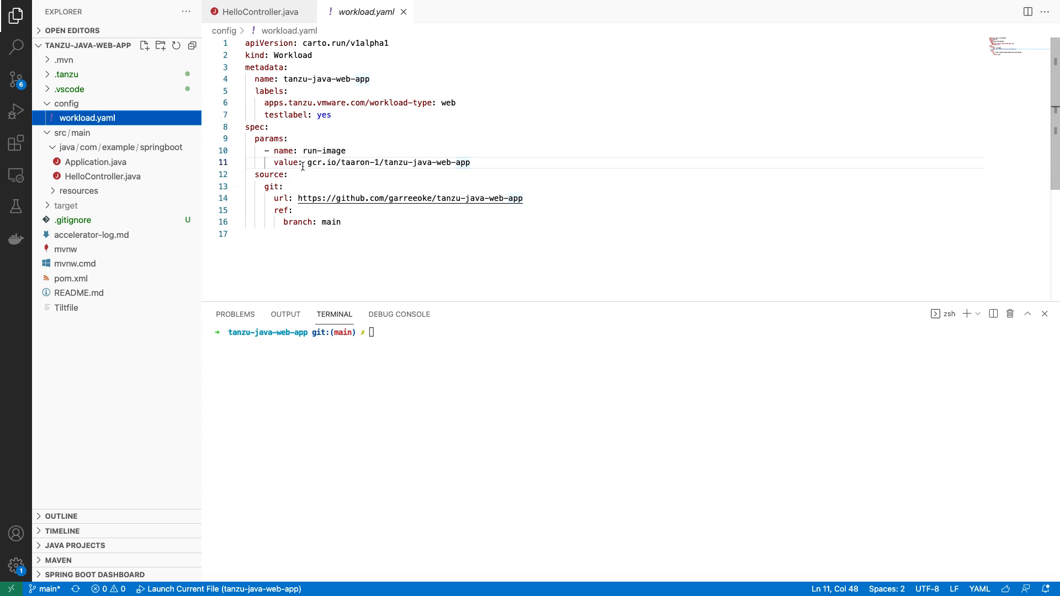
# - Run kubectl get pods, showing only the application-live-view-connector pod running
pyautogui.click(258, 11)
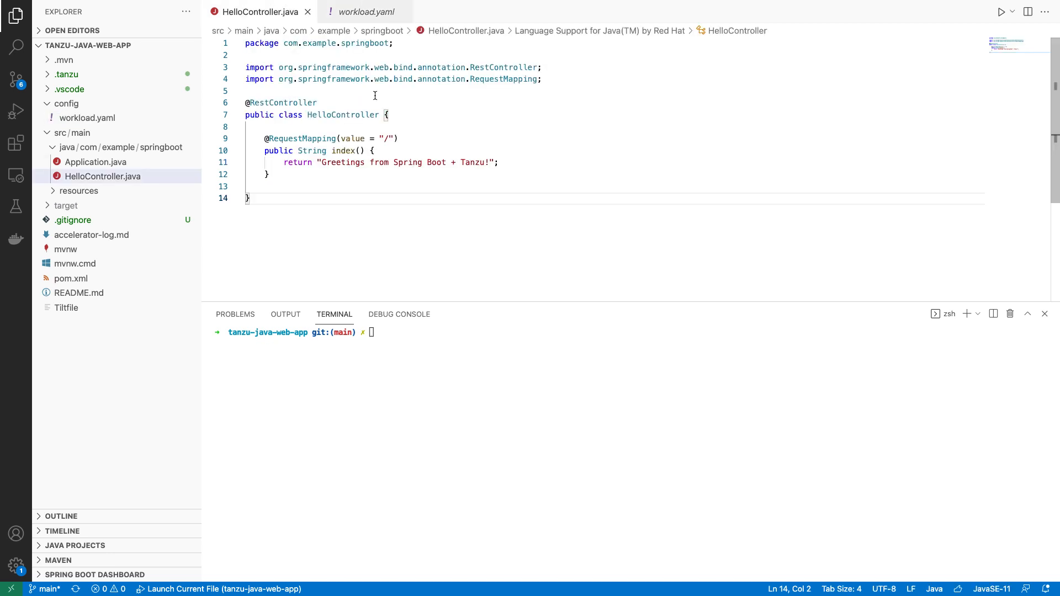
pyautogui.press('Ctrl+Shift+P')
pyautogui.write('kubectl get pods')
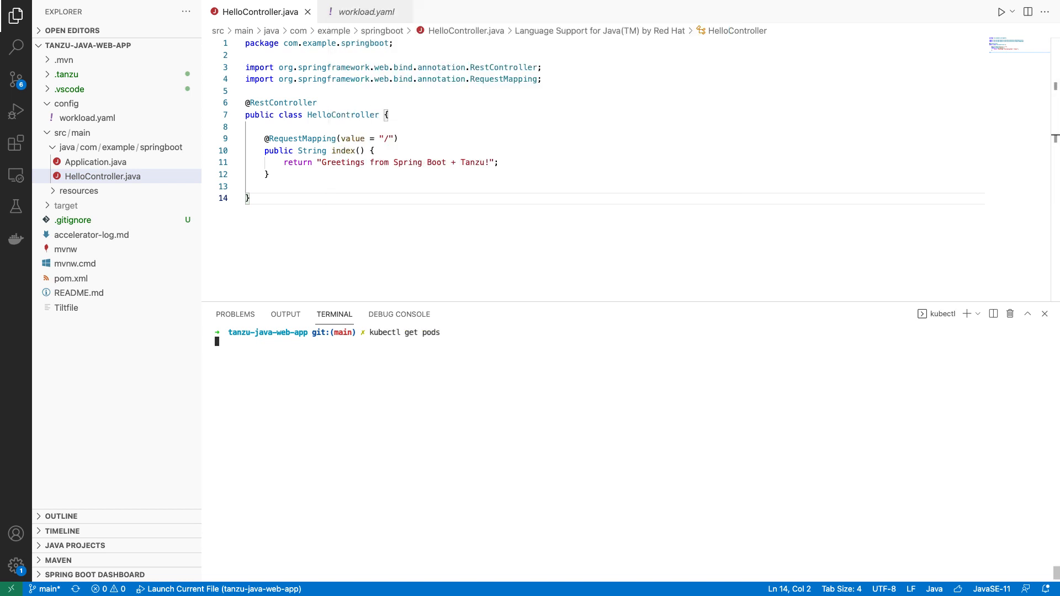
pyautogui.press('Return')
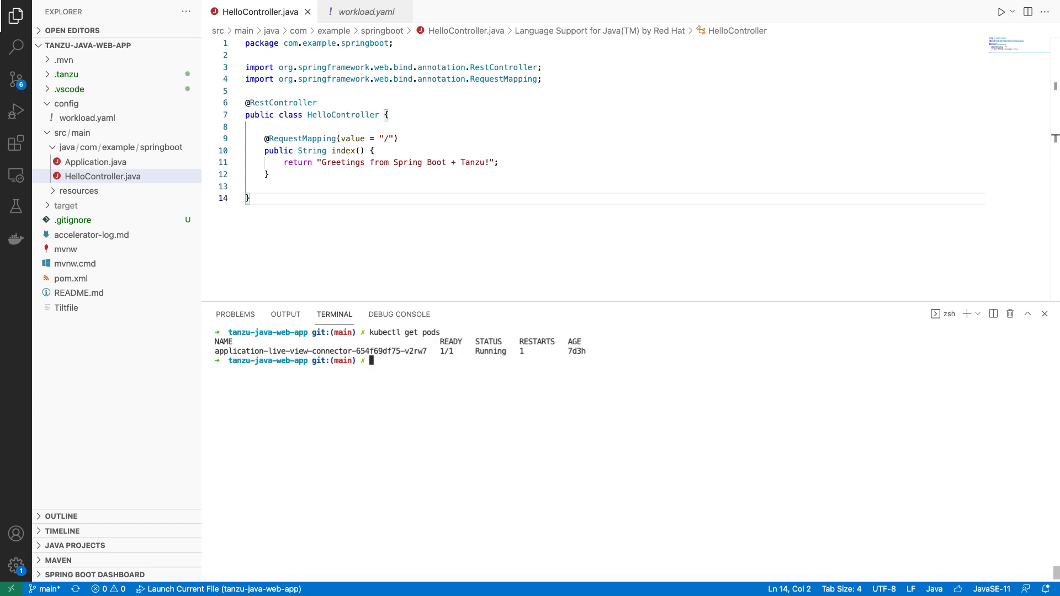
# - Run 'Tanzu: Live Update Start' from the Command Palette for the workload
pyautogui.press('ctrl+shift+p')
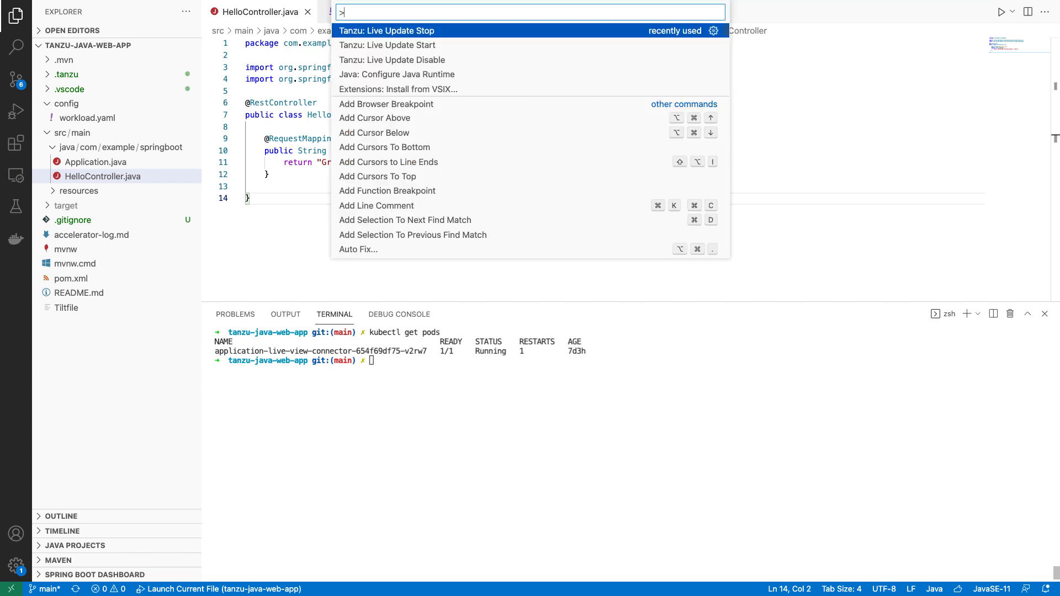
pyautogui.moveTo(420, 74)
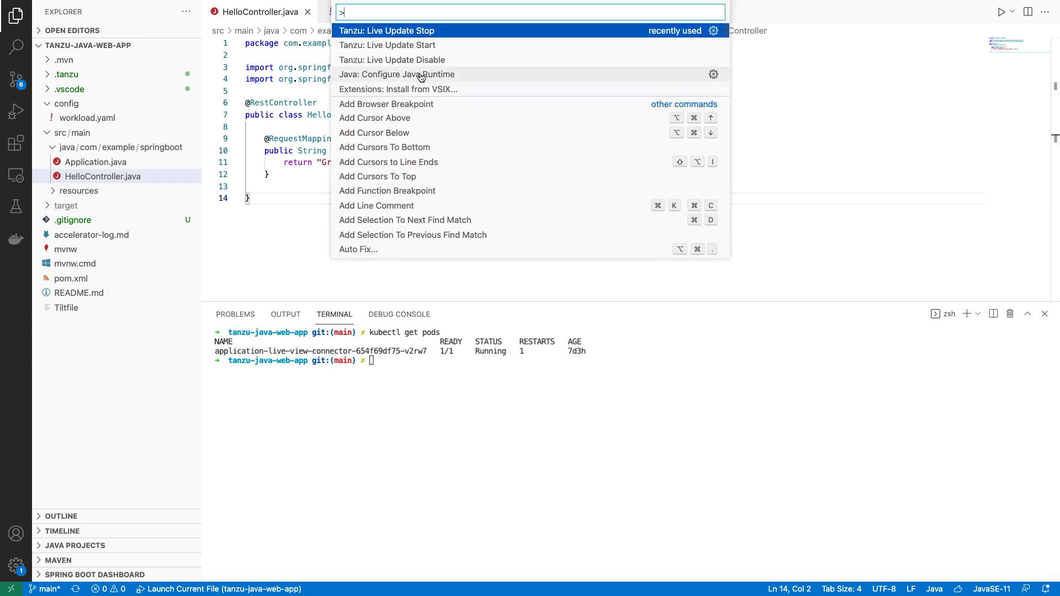
pyautogui.click(387, 45)
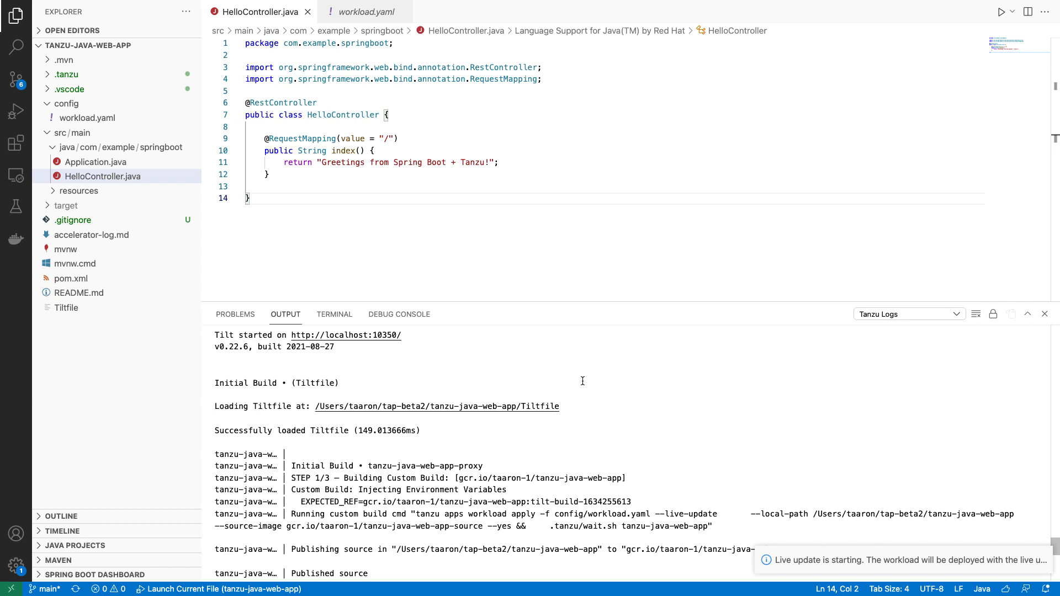
# - Rerun kubectl get pods to watch the deployment, then view the Tanzu Logs output
pyautogui.click(333, 314)
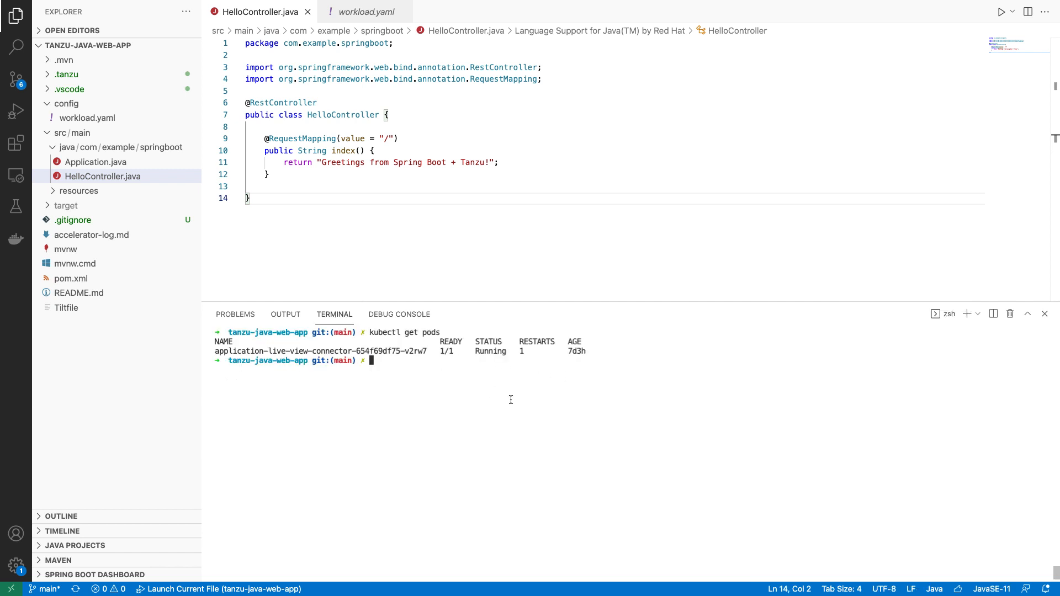
pyautogui.press('Return')
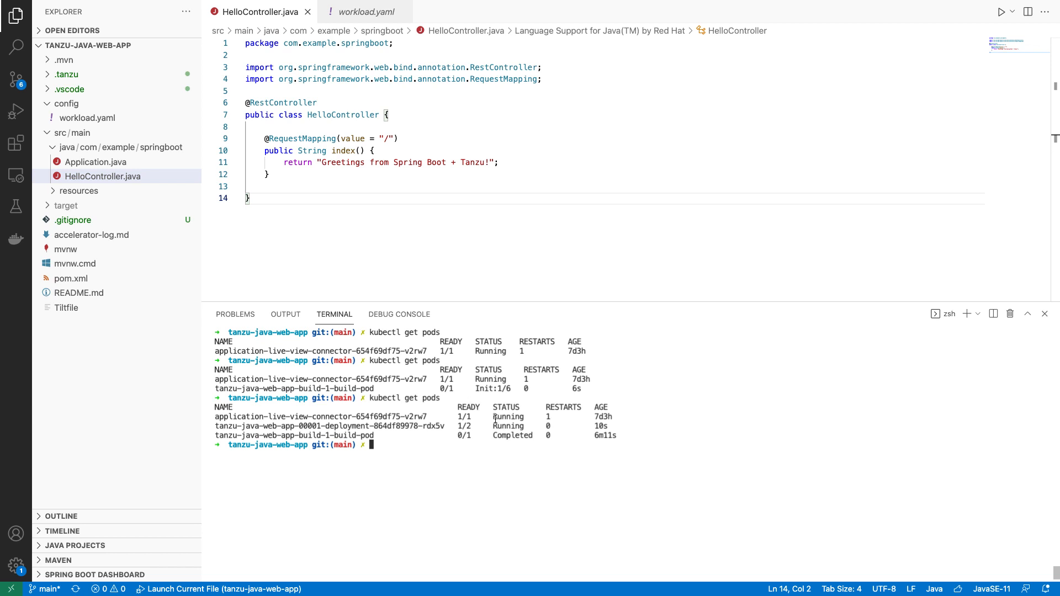
pyautogui.moveTo(285, 315)
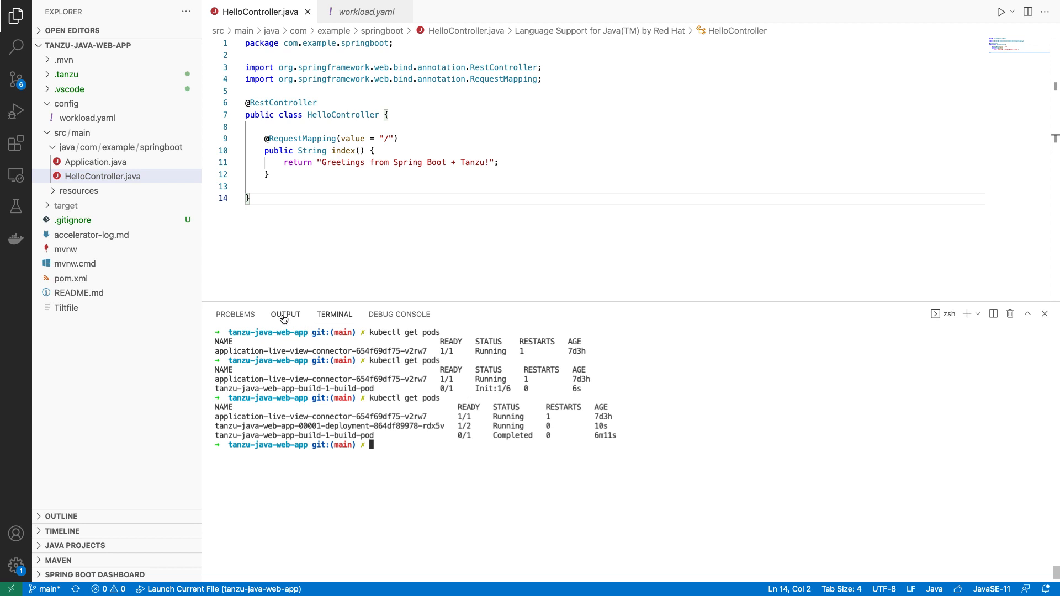
pyautogui.click(285, 313)
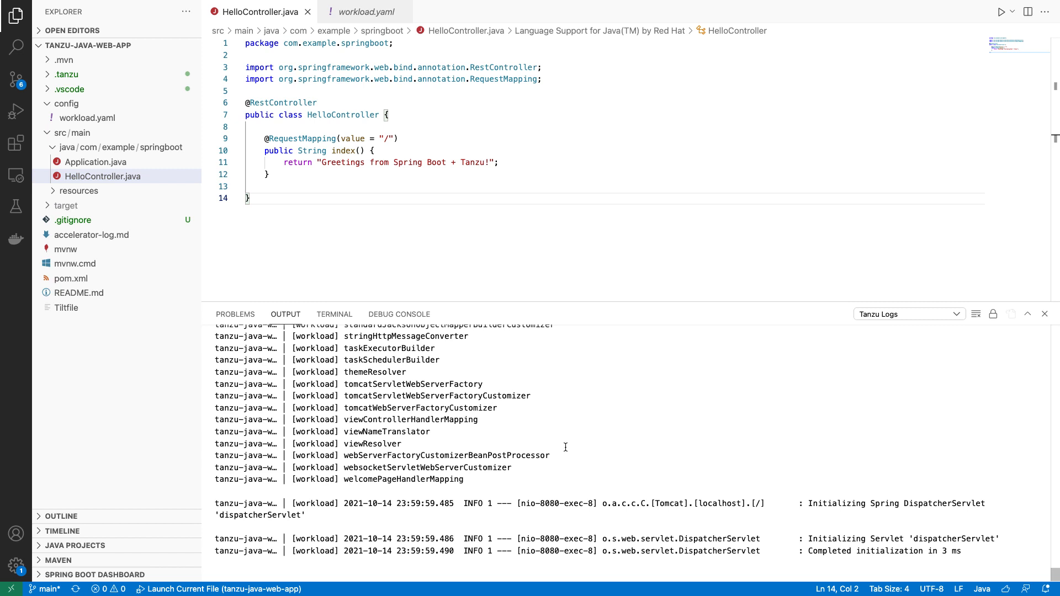
pyautogui.moveTo(333, 314)
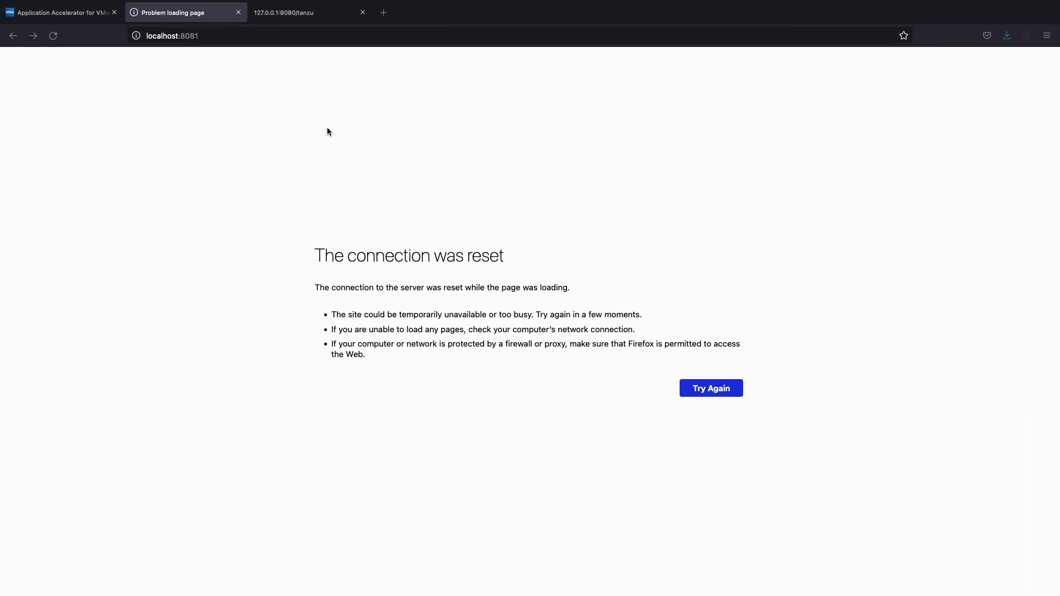
pyautogui.moveTo(95, 74)
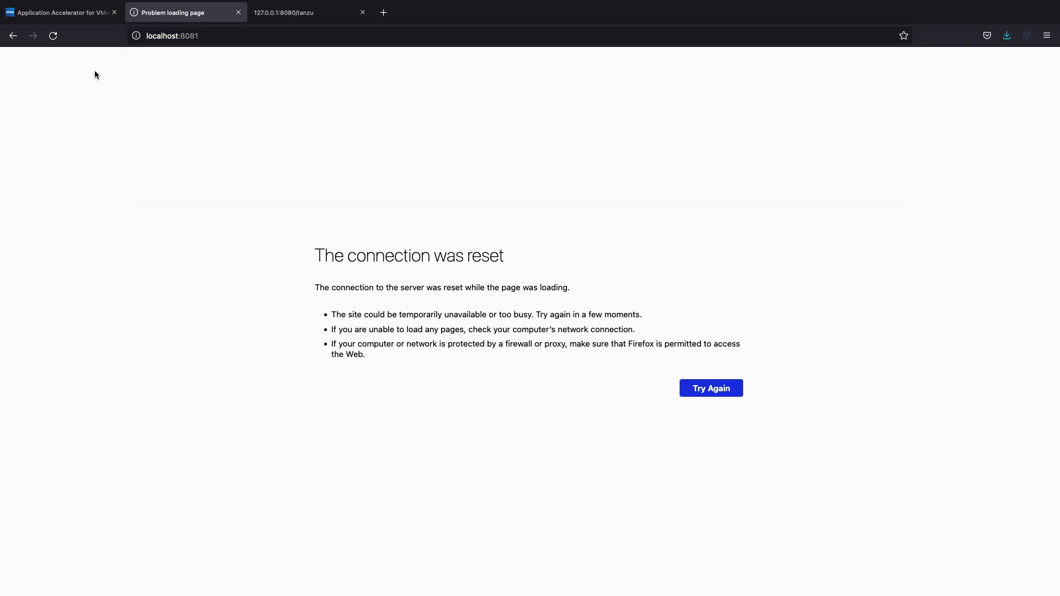
# - Reload the localhost:8081 page to check whether the workload is serving
pyautogui.click(186, 36)
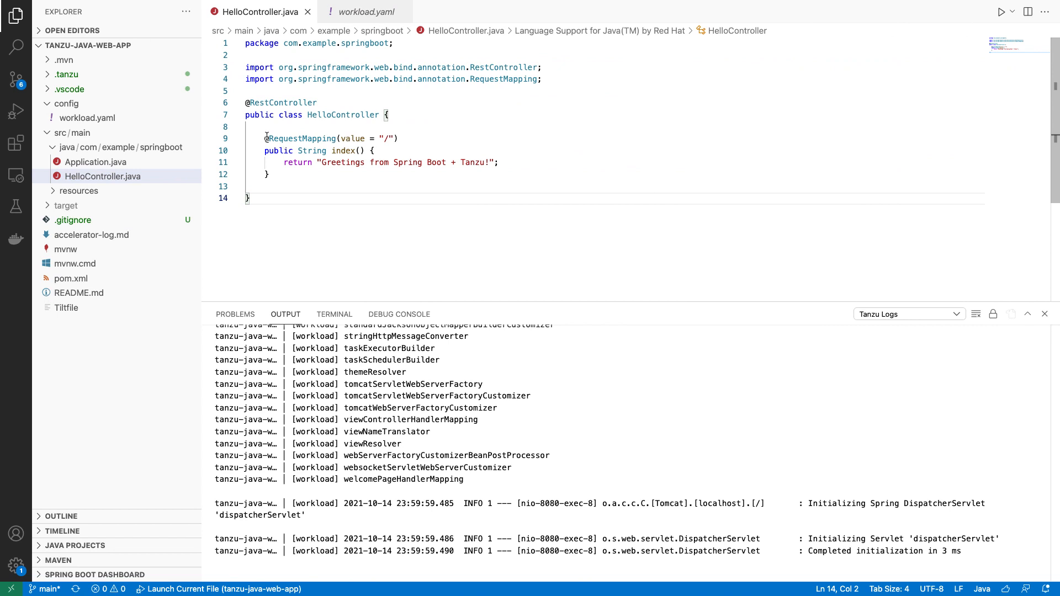
# - Duplicate the root method as index2 mapped to /tanzu returning "Greetings from Tanzu!" and save
pyautogui.moveTo(264, 138); pyautogui.dragTo(270, 175)
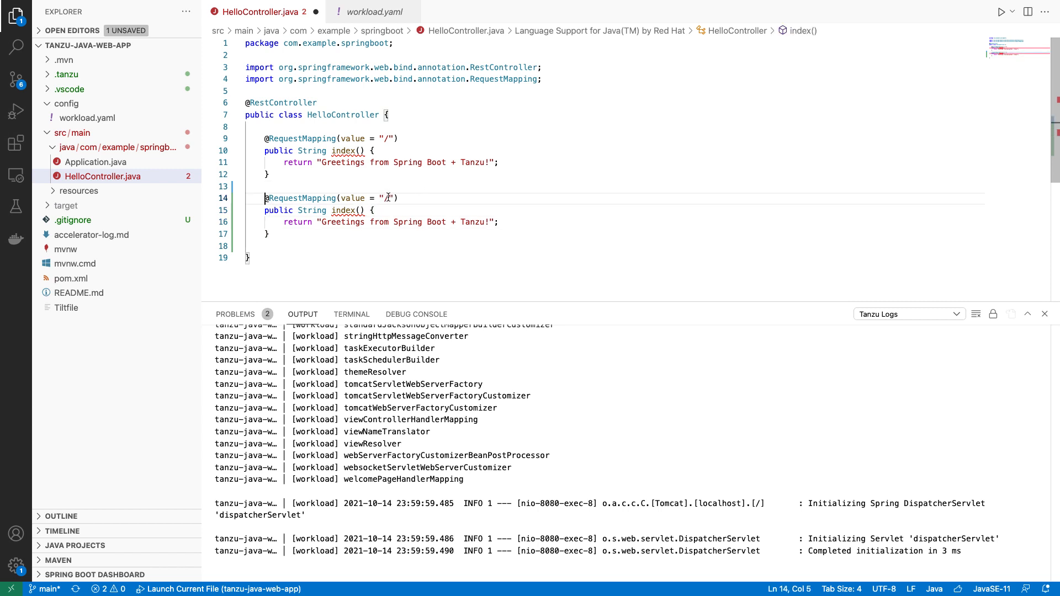
pyautogui.write('tanzu')
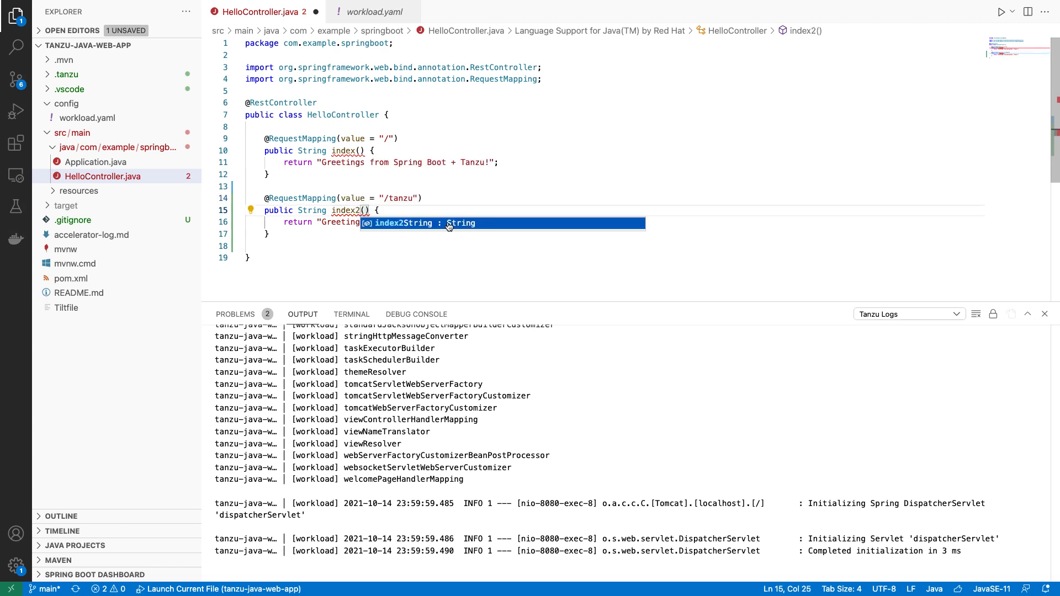
pyautogui.click(446, 223)
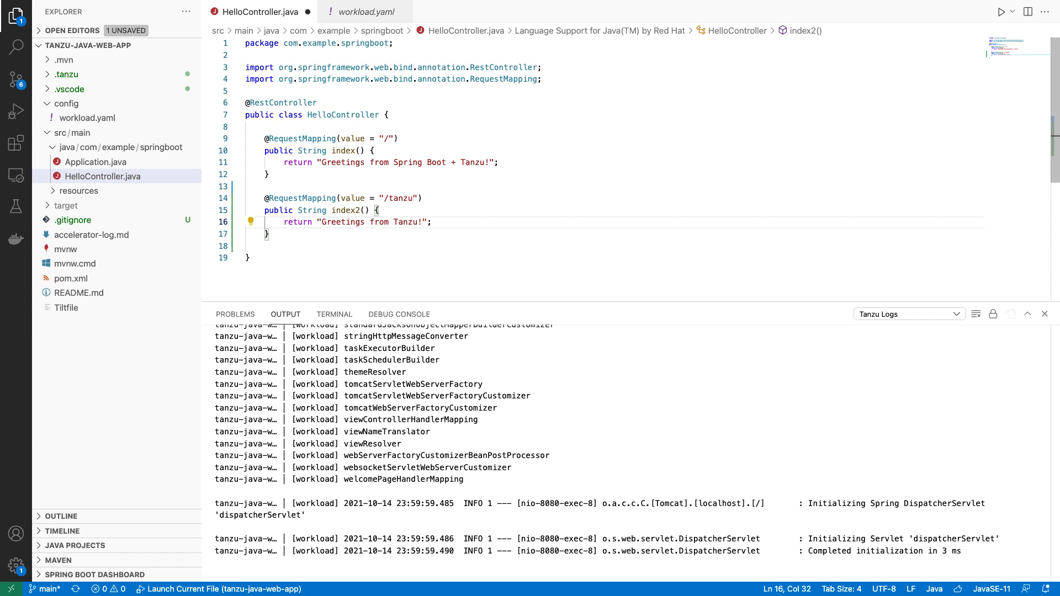
pyautogui.moveTo(516, 395)
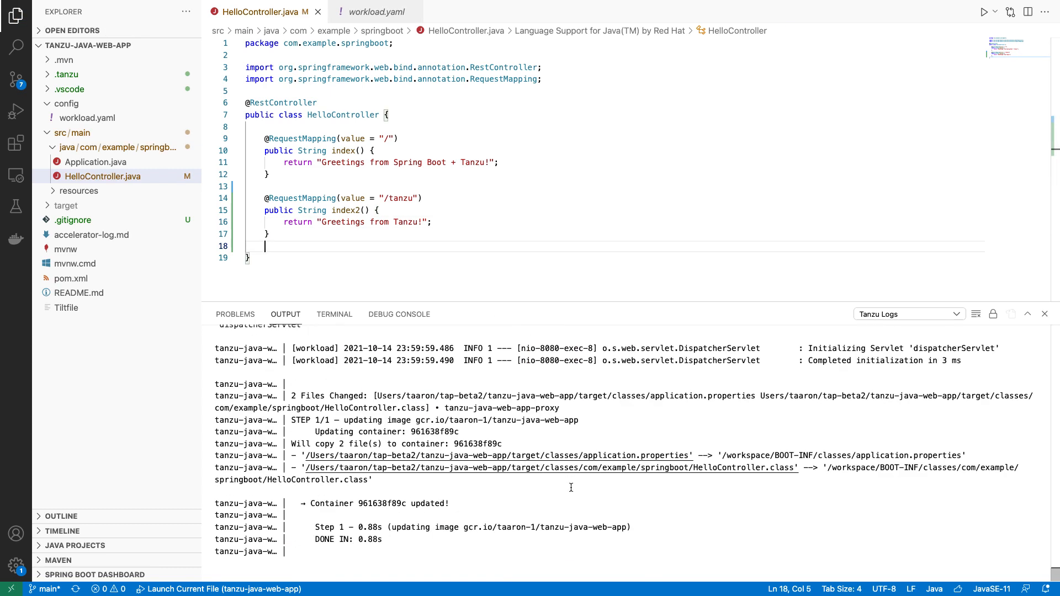
pyautogui.scroll(-3)
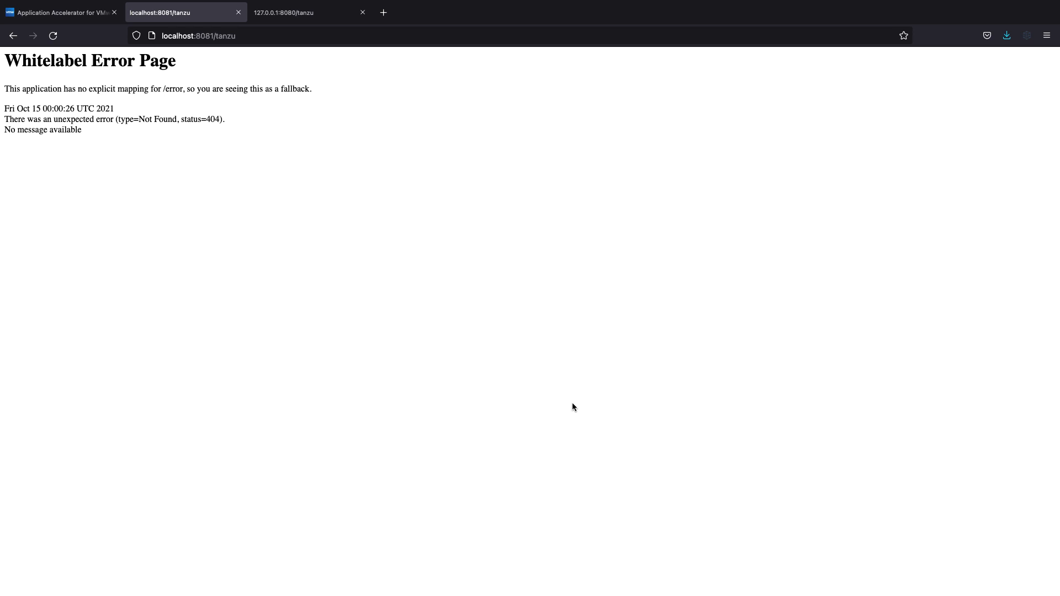
pyautogui.moveTo(106, 86)
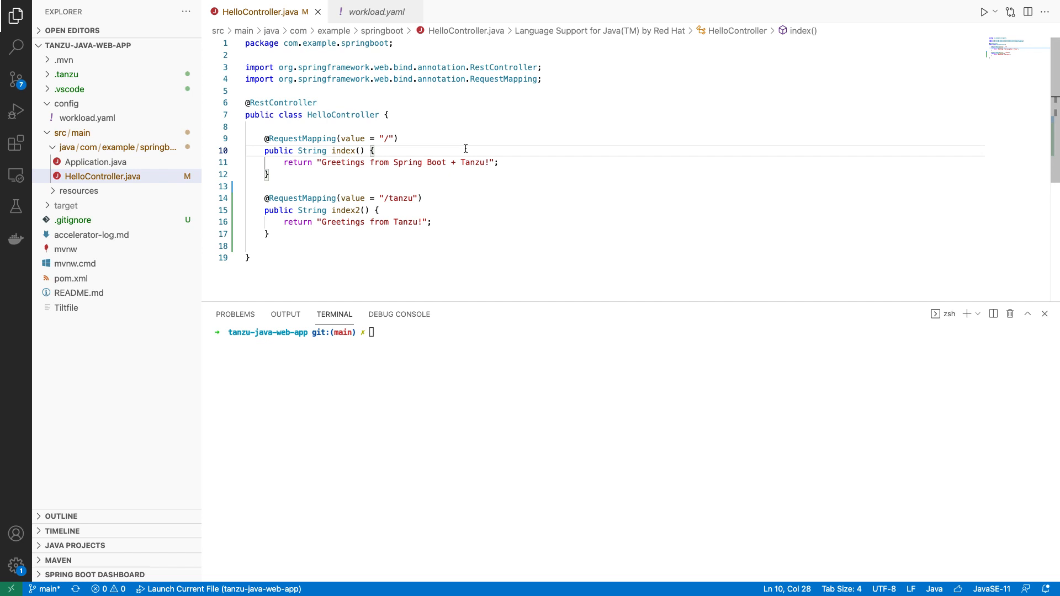
pyautogui.moveTo(460, 148)
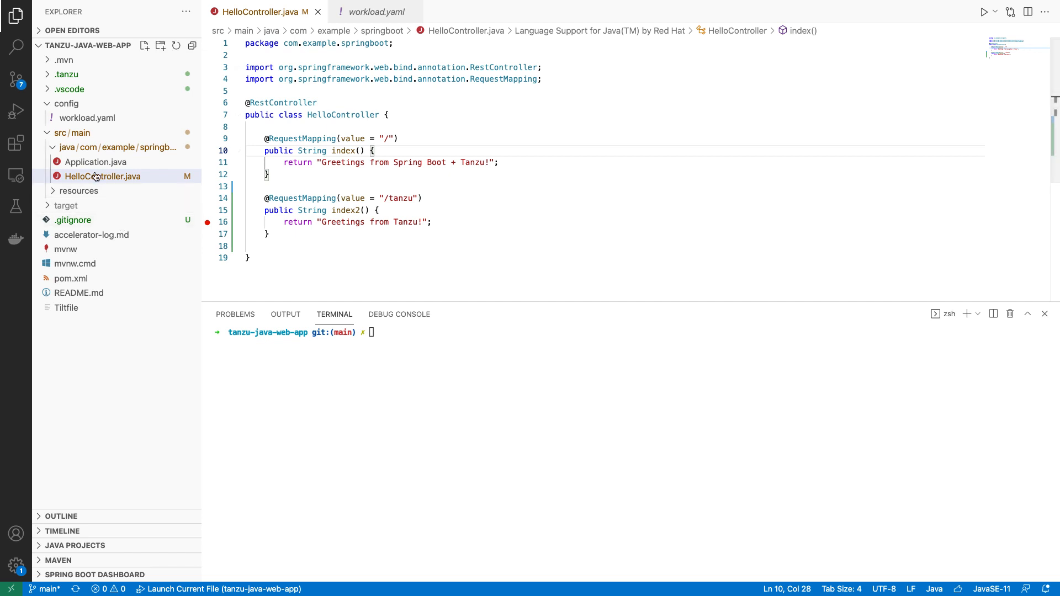
# - Start a Tanzu debug session from HelloController.java's Explorer context menu
pyautogui.rightClick(102, 177)
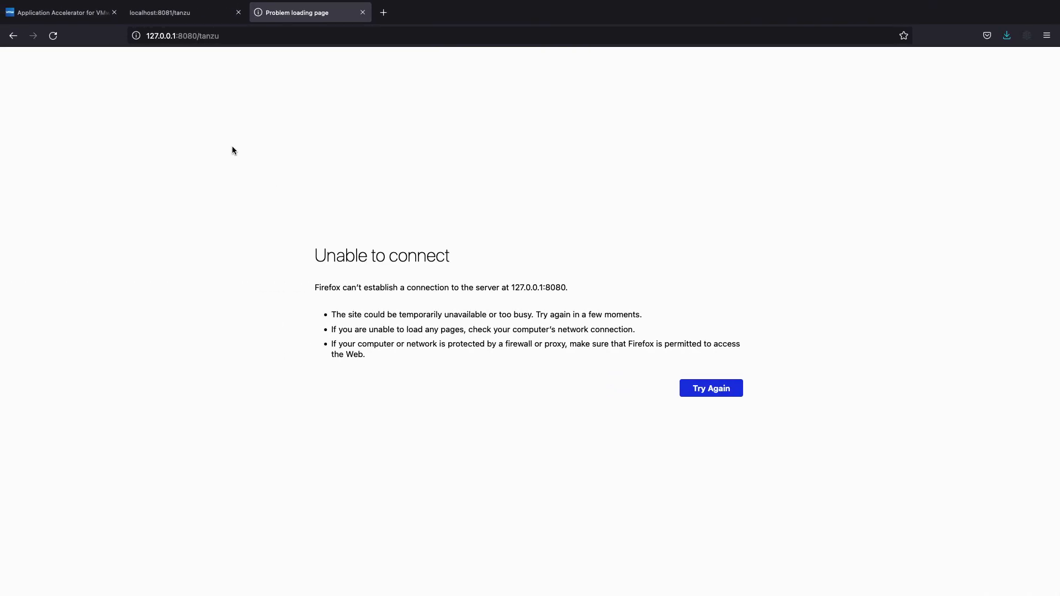
# - Retry 127.0.0.1:8080/tanzu so the debugger pauses at the index2 breakpoint
pyautogui.click(710, 388)
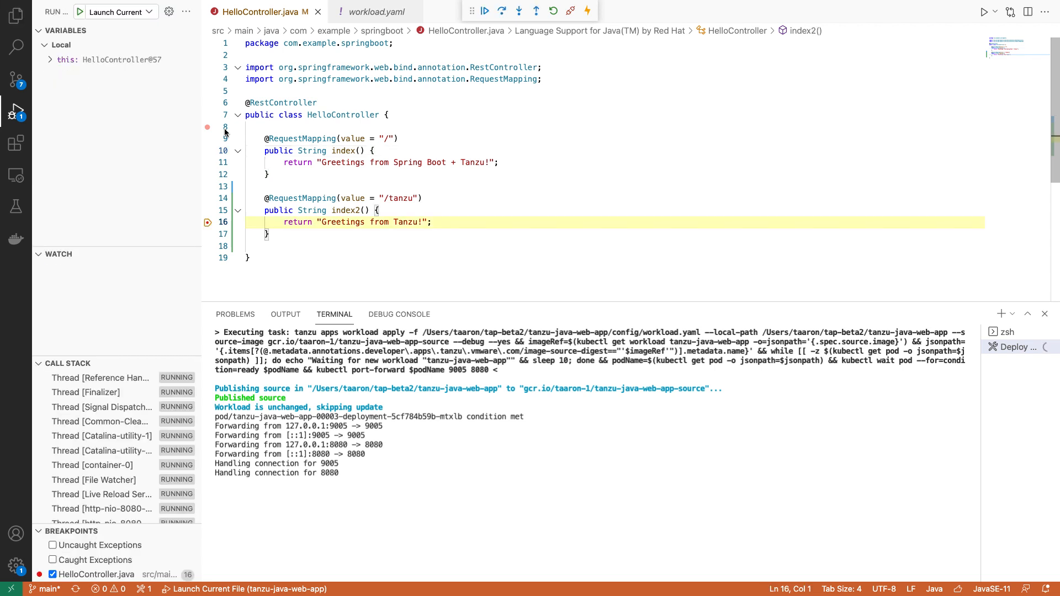
pyautogui.click(208, 127)
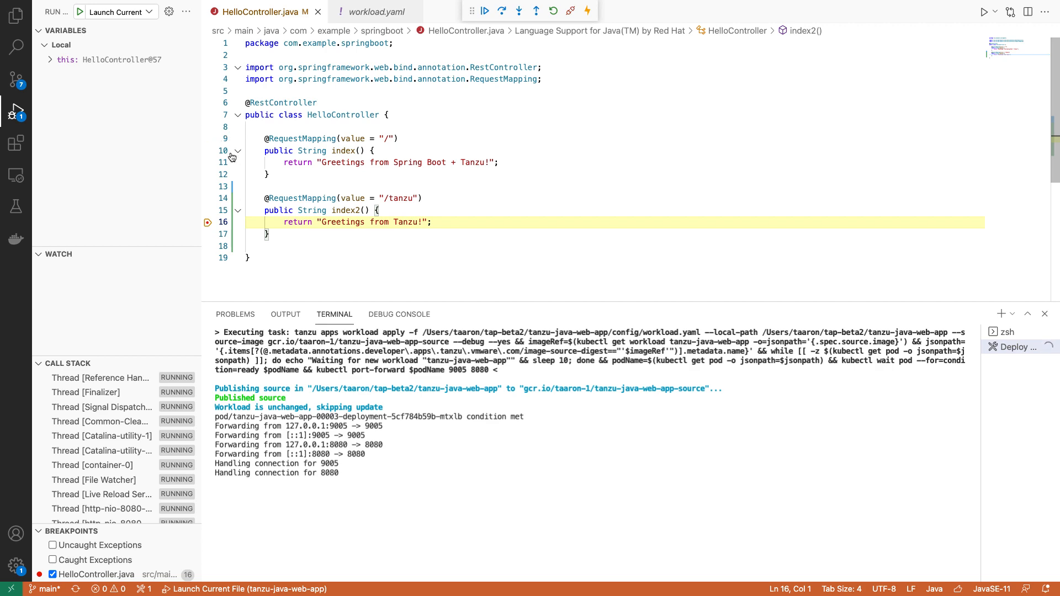